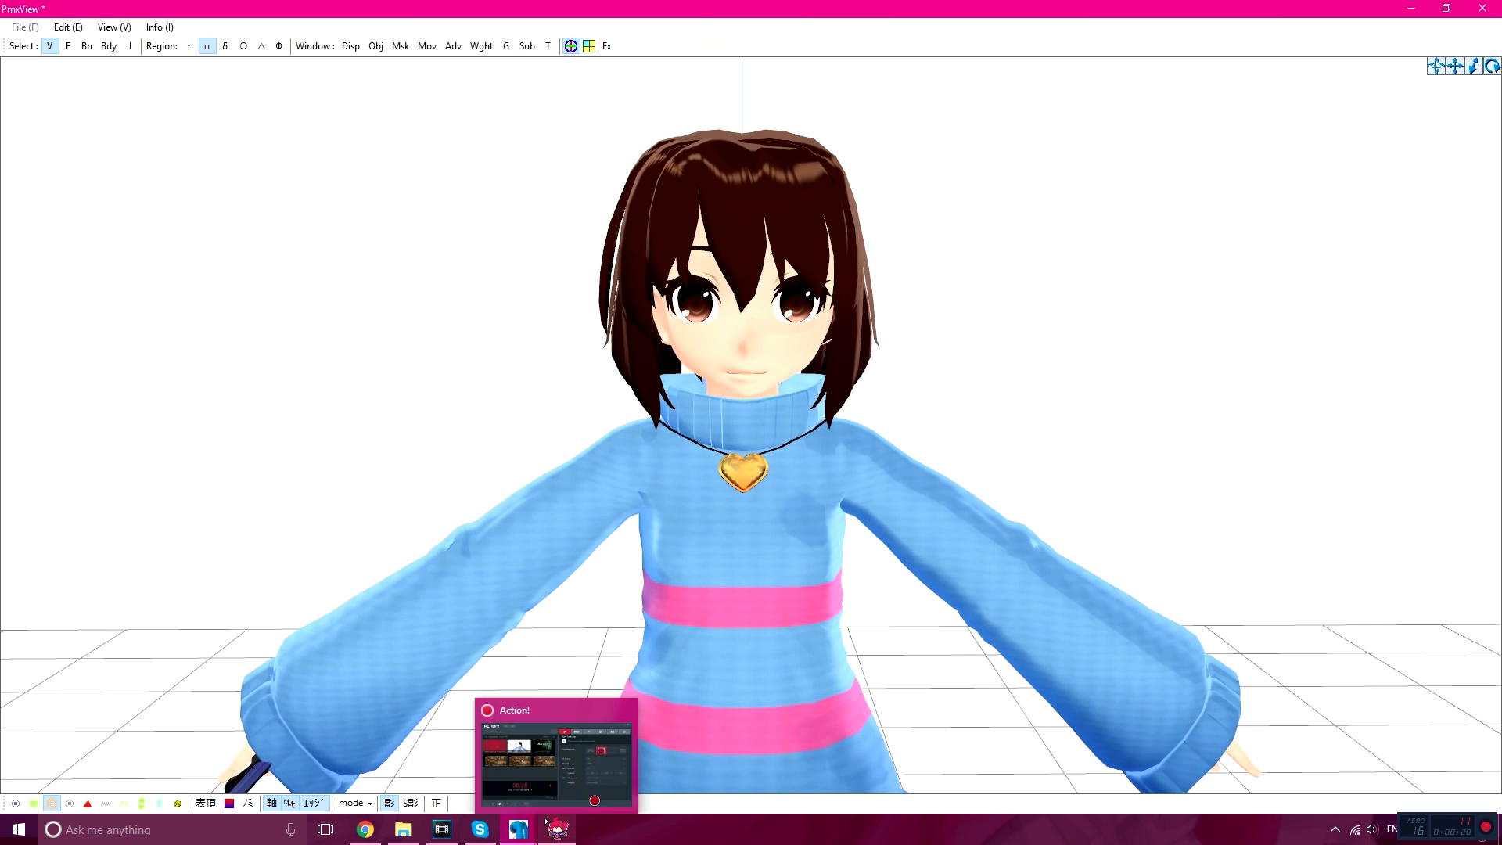
Bring up the model editor and pick morph 55 'down' as the one to duplicate.
click(513, 830)
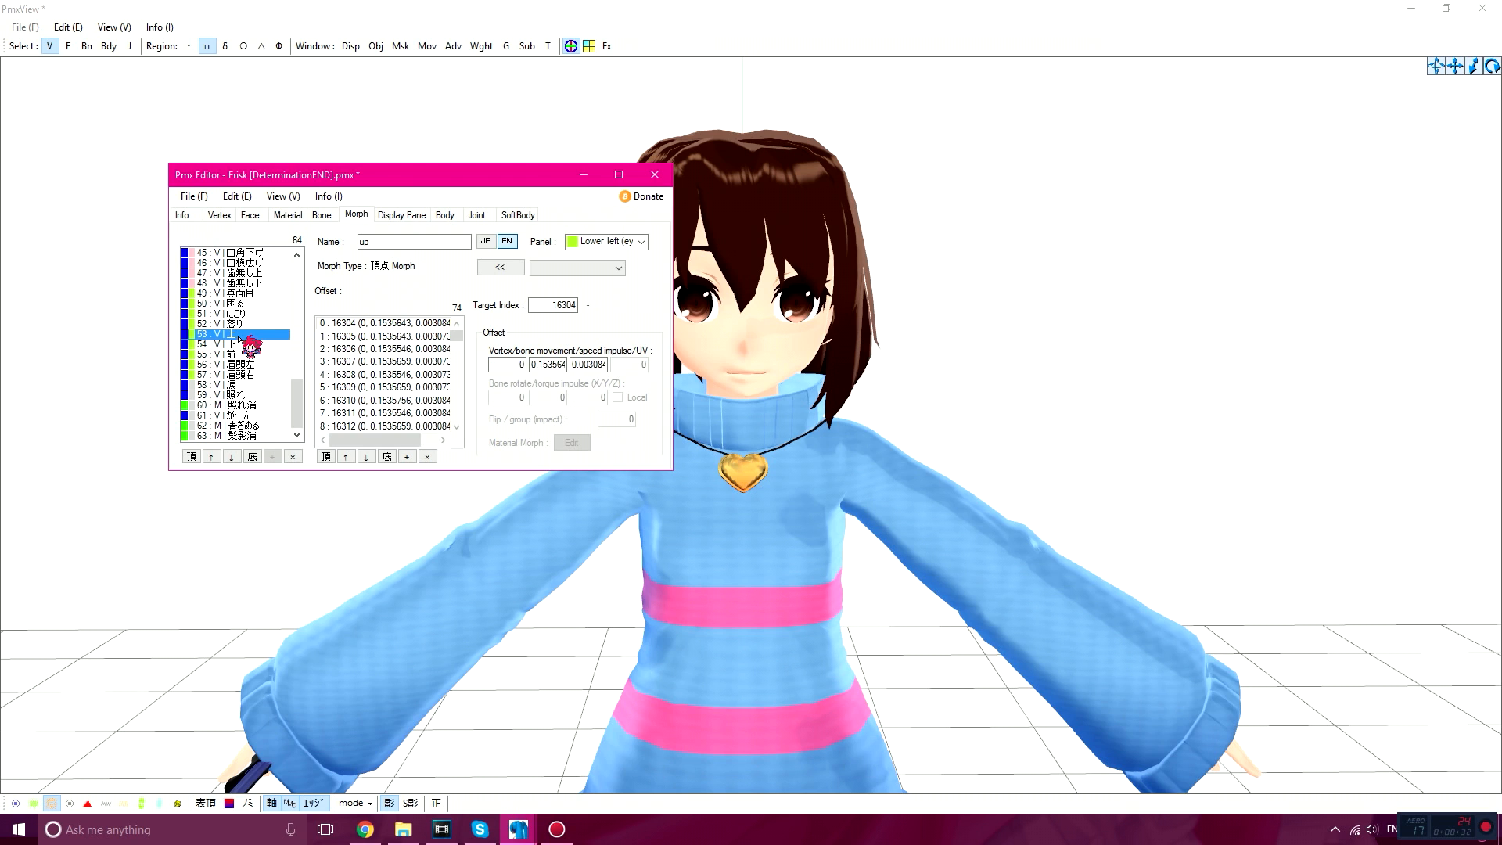
right_click(235, 344)
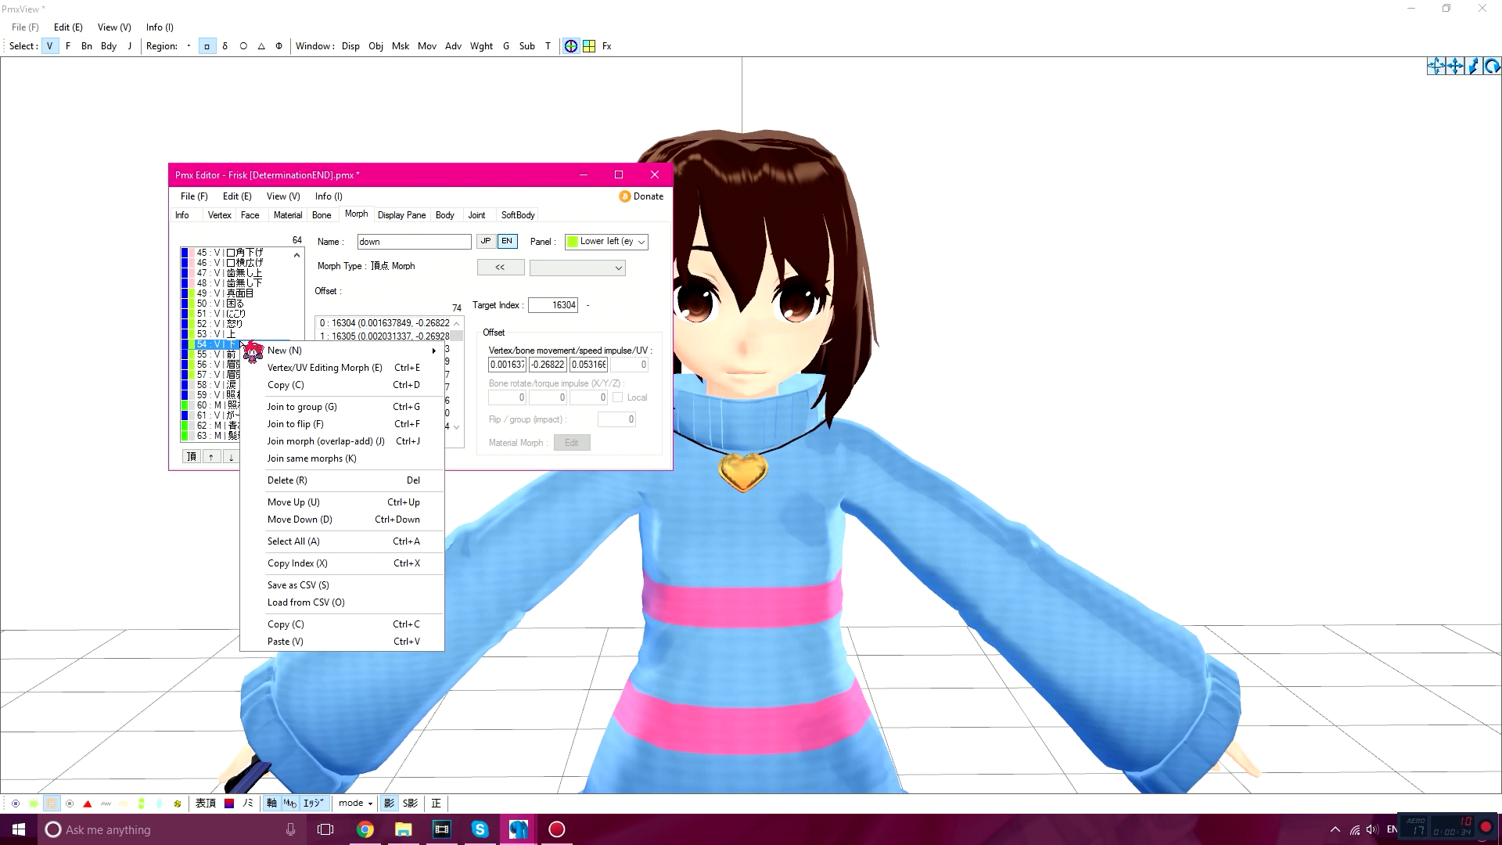
mouse_move(300, 389)
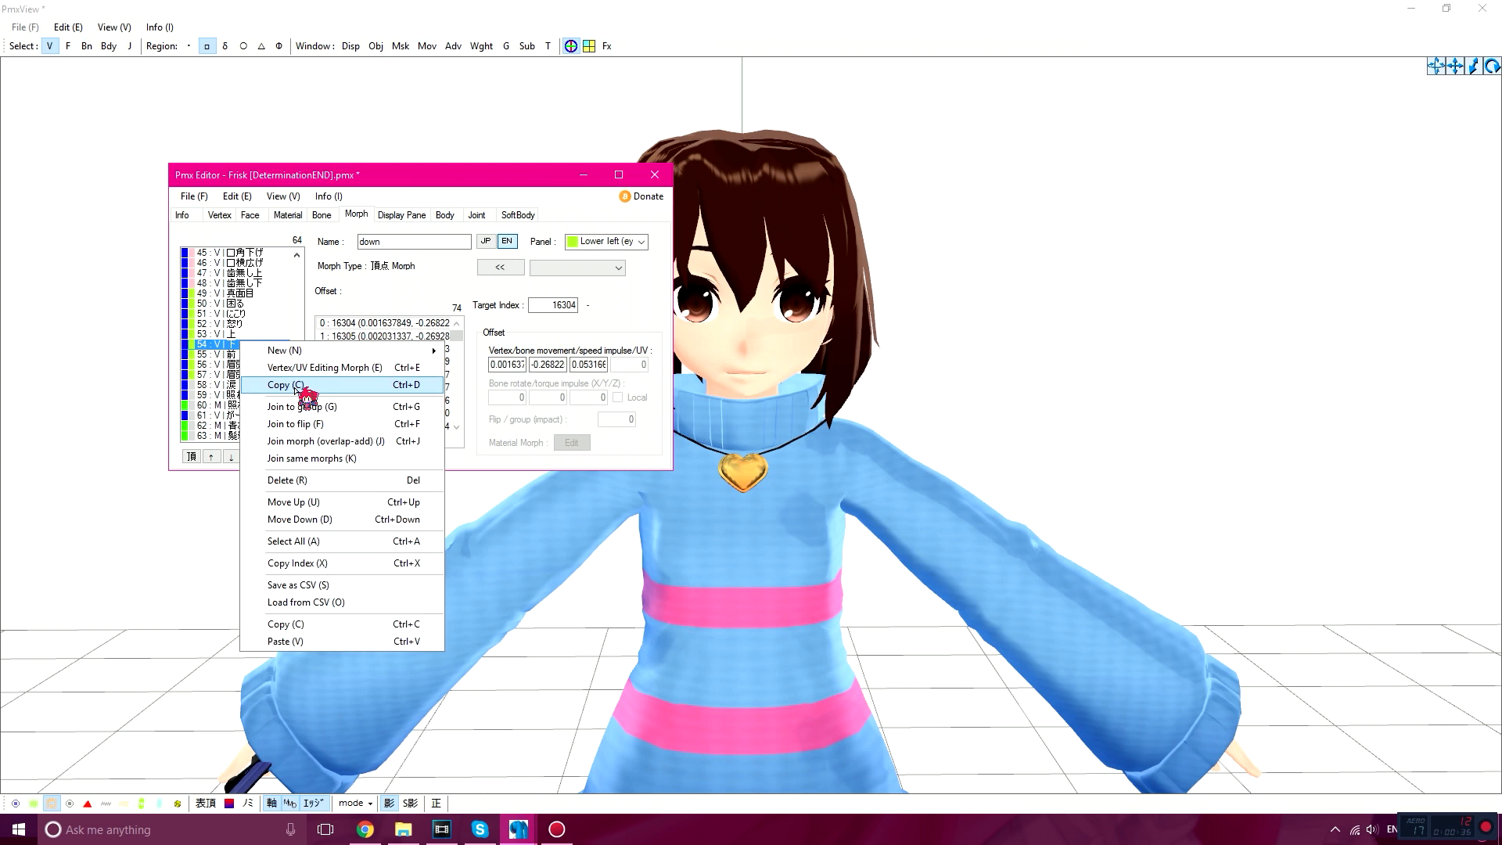
Copy the 'down' morph and rename the copy 下左 (JP) and down_ (EN).
click(279, 385)
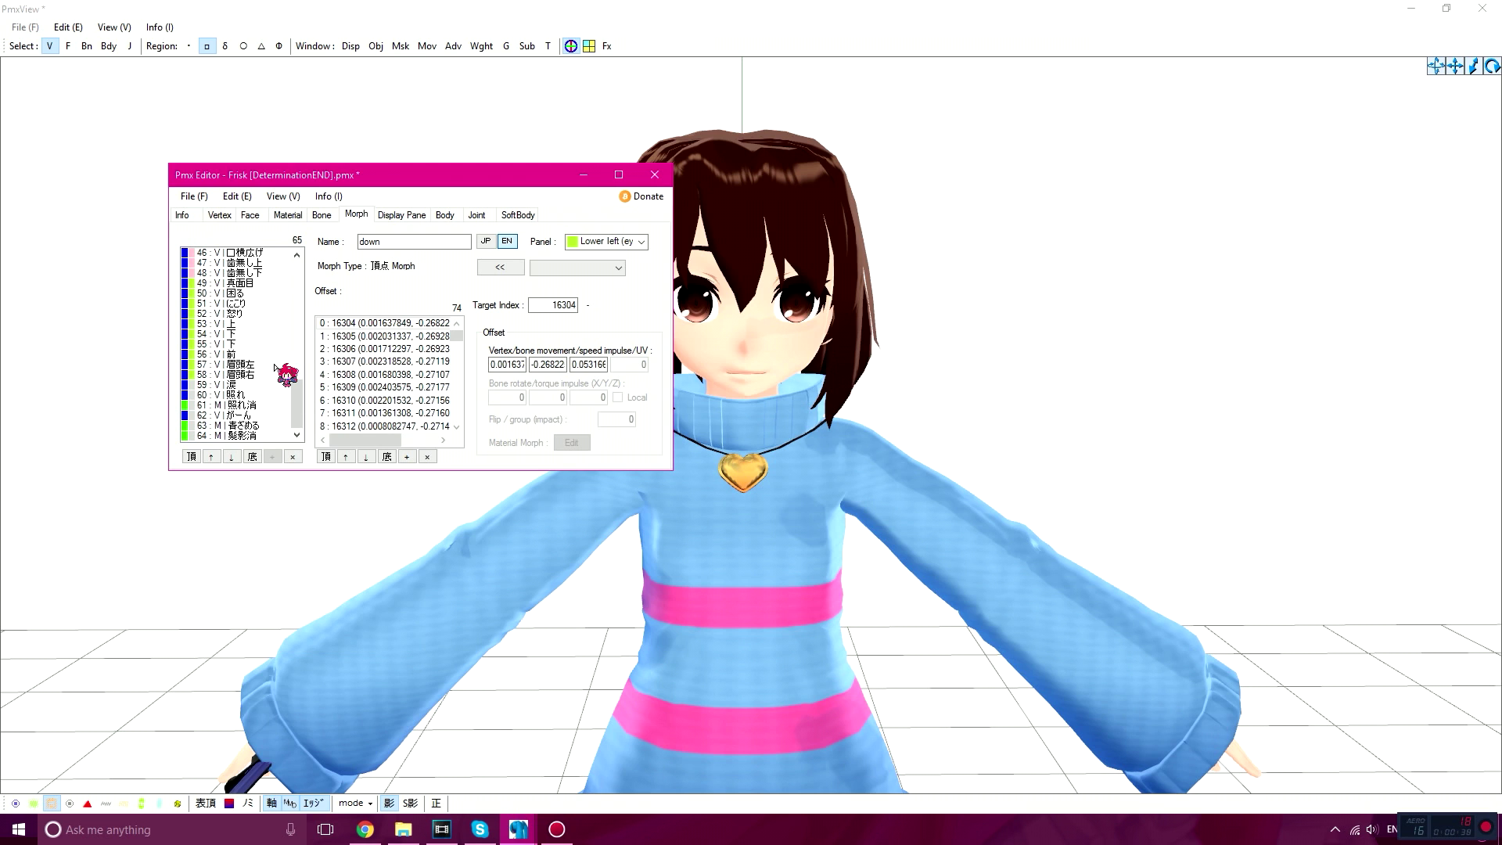
click(227, 344)
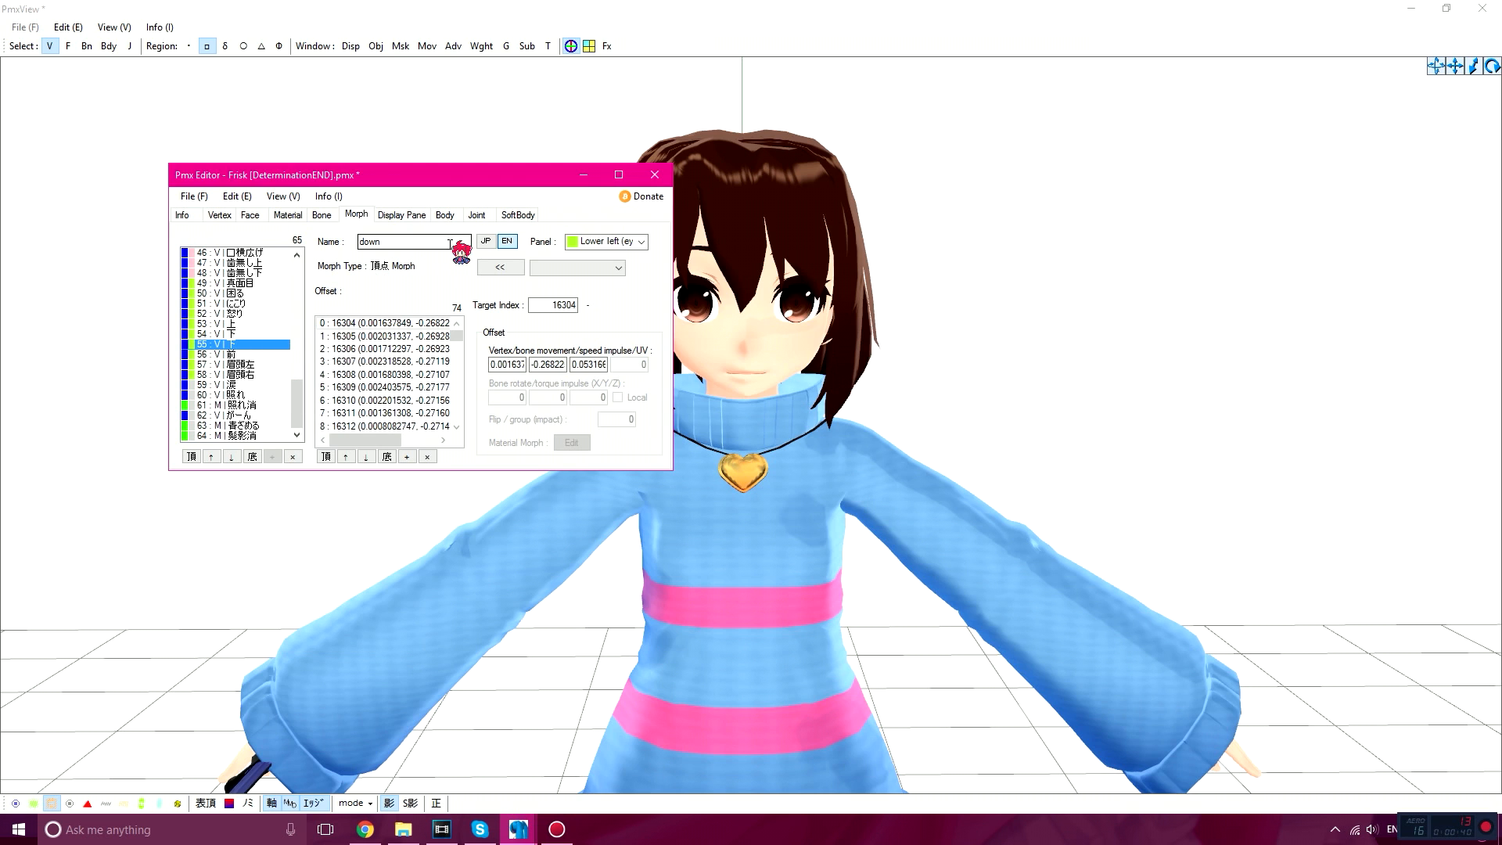
text(下左)
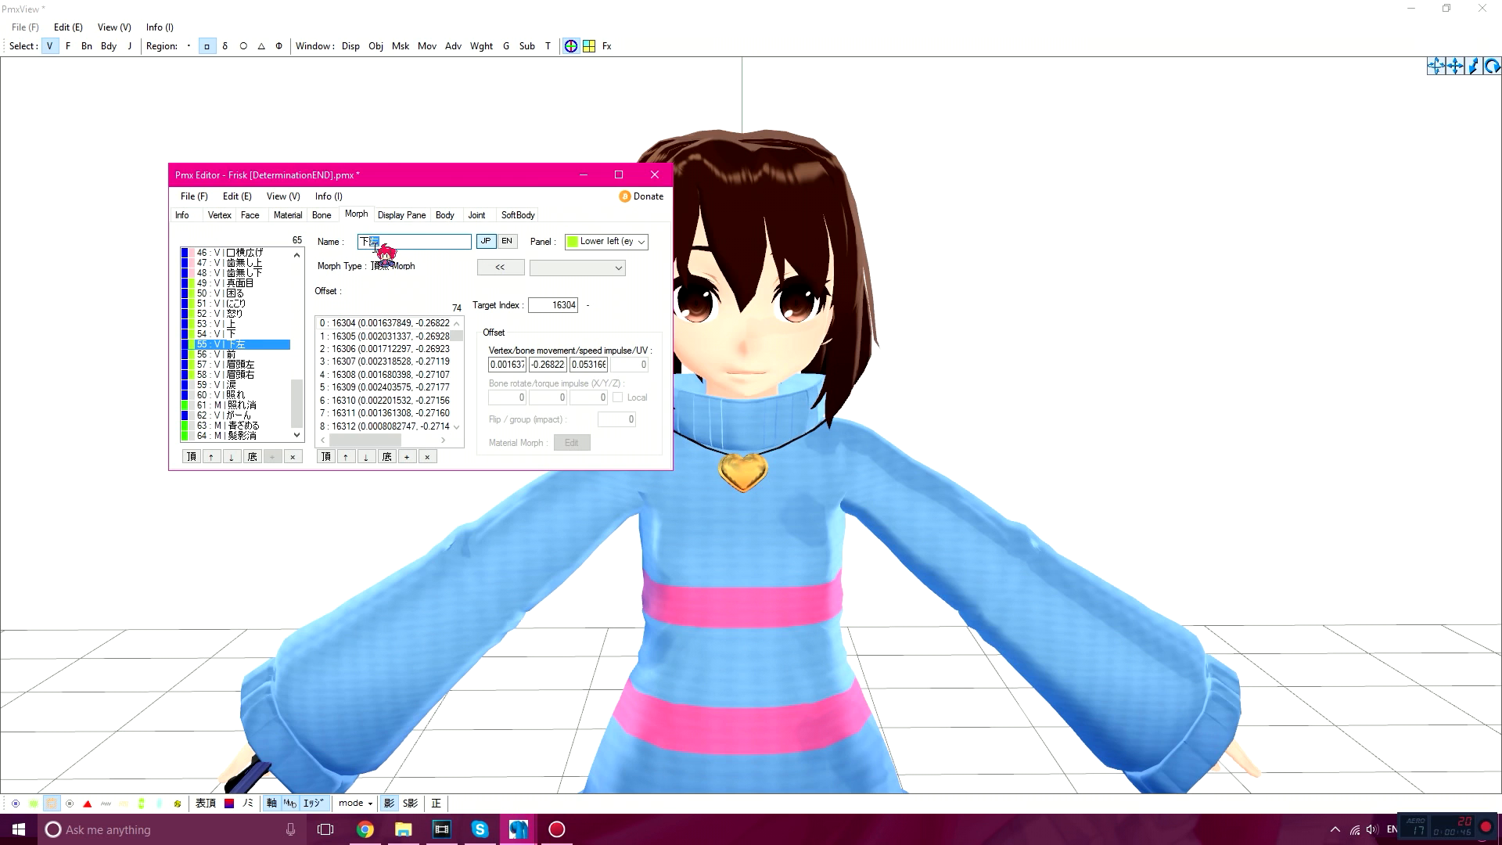
text(down)
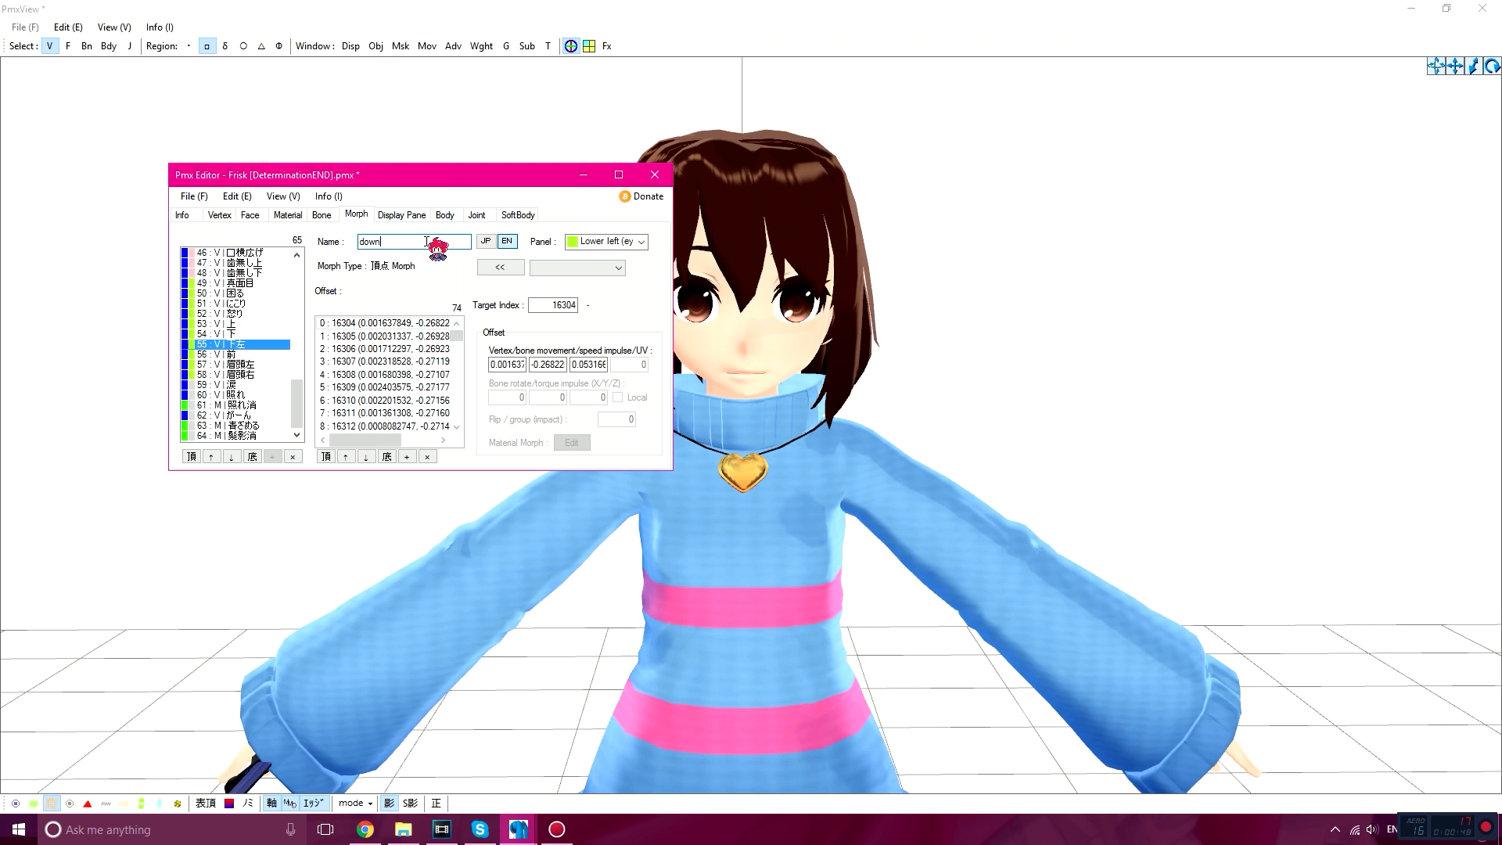
text(_)
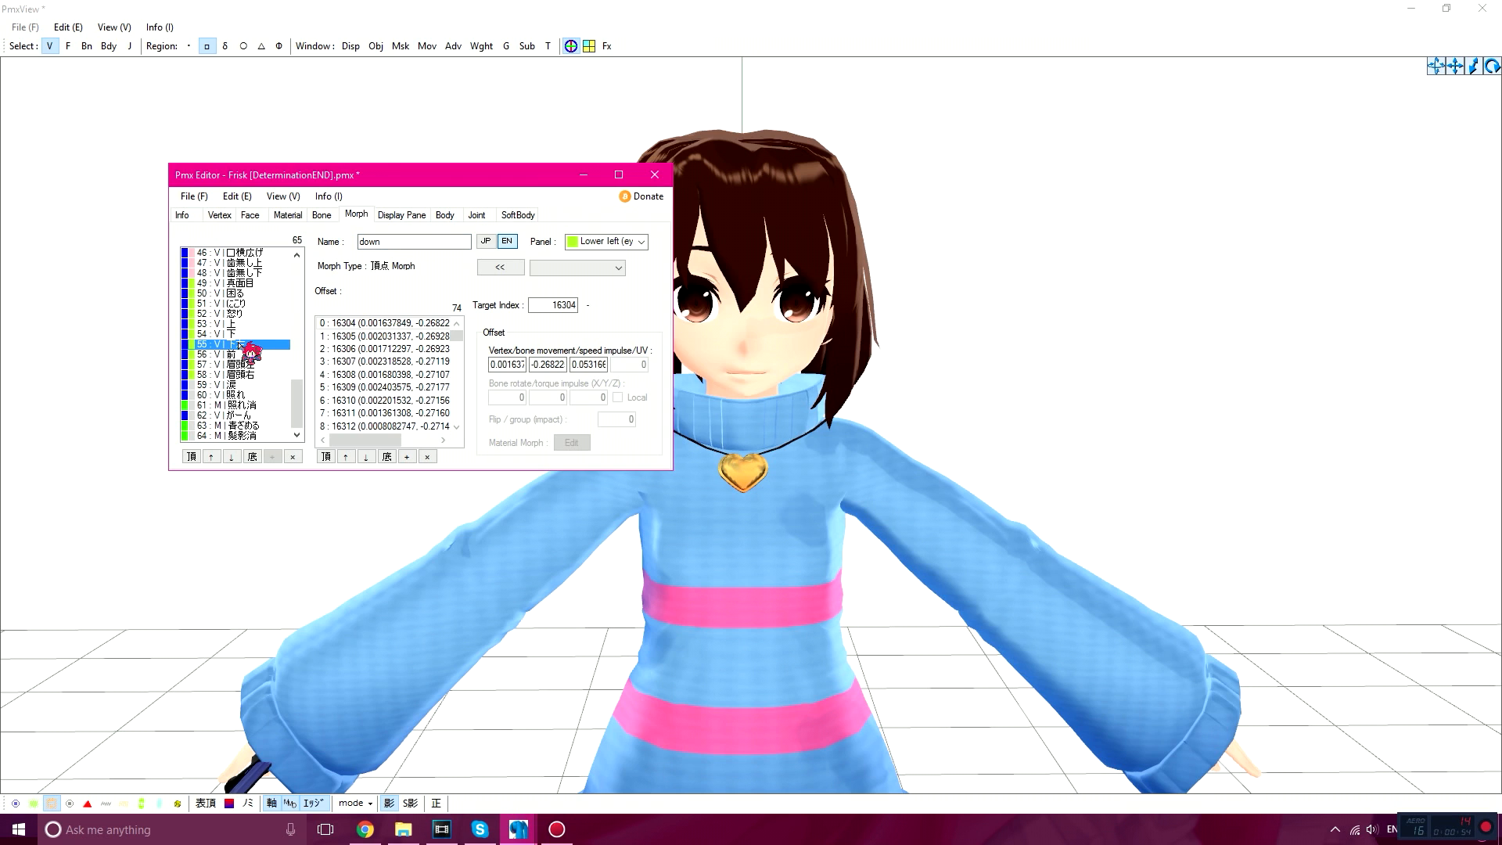
Start Vertex/UV editing on the 下左 morph and maximize the Morph Edit window.
right_click(235, 344)
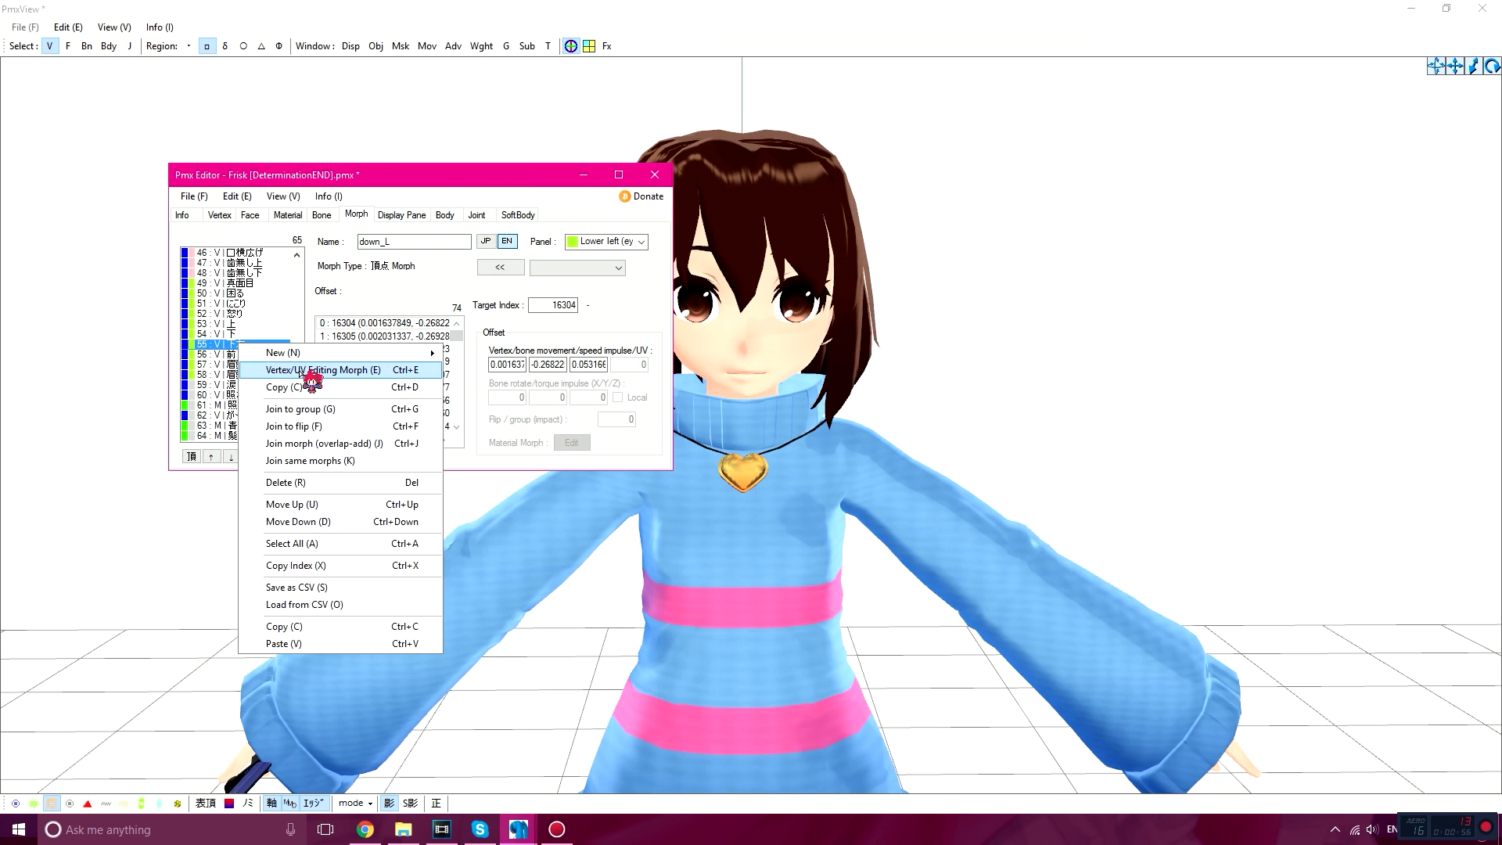
mouse_move(419, 377)
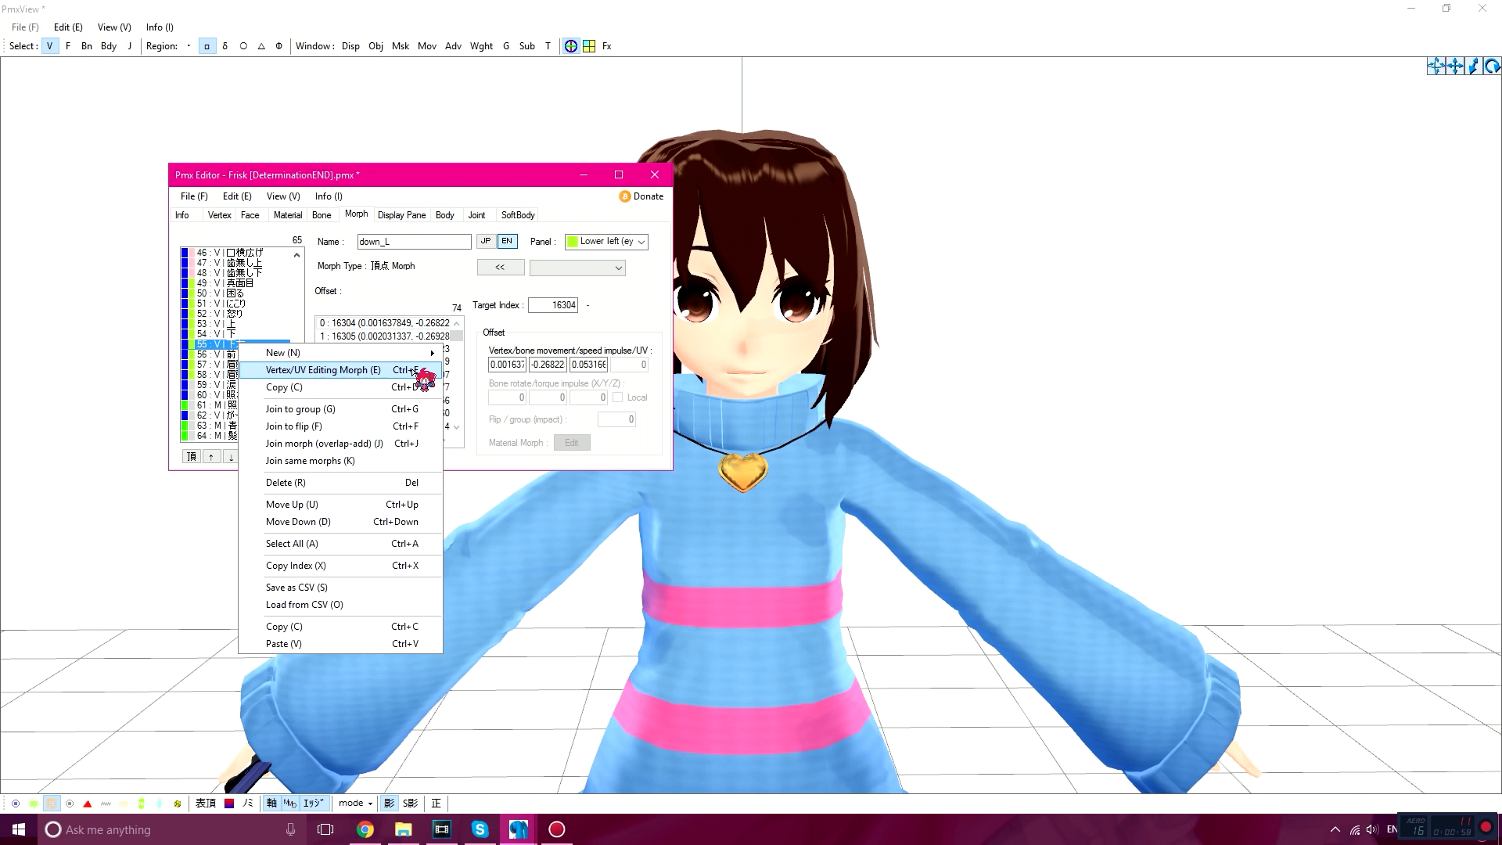
click(323, 369)
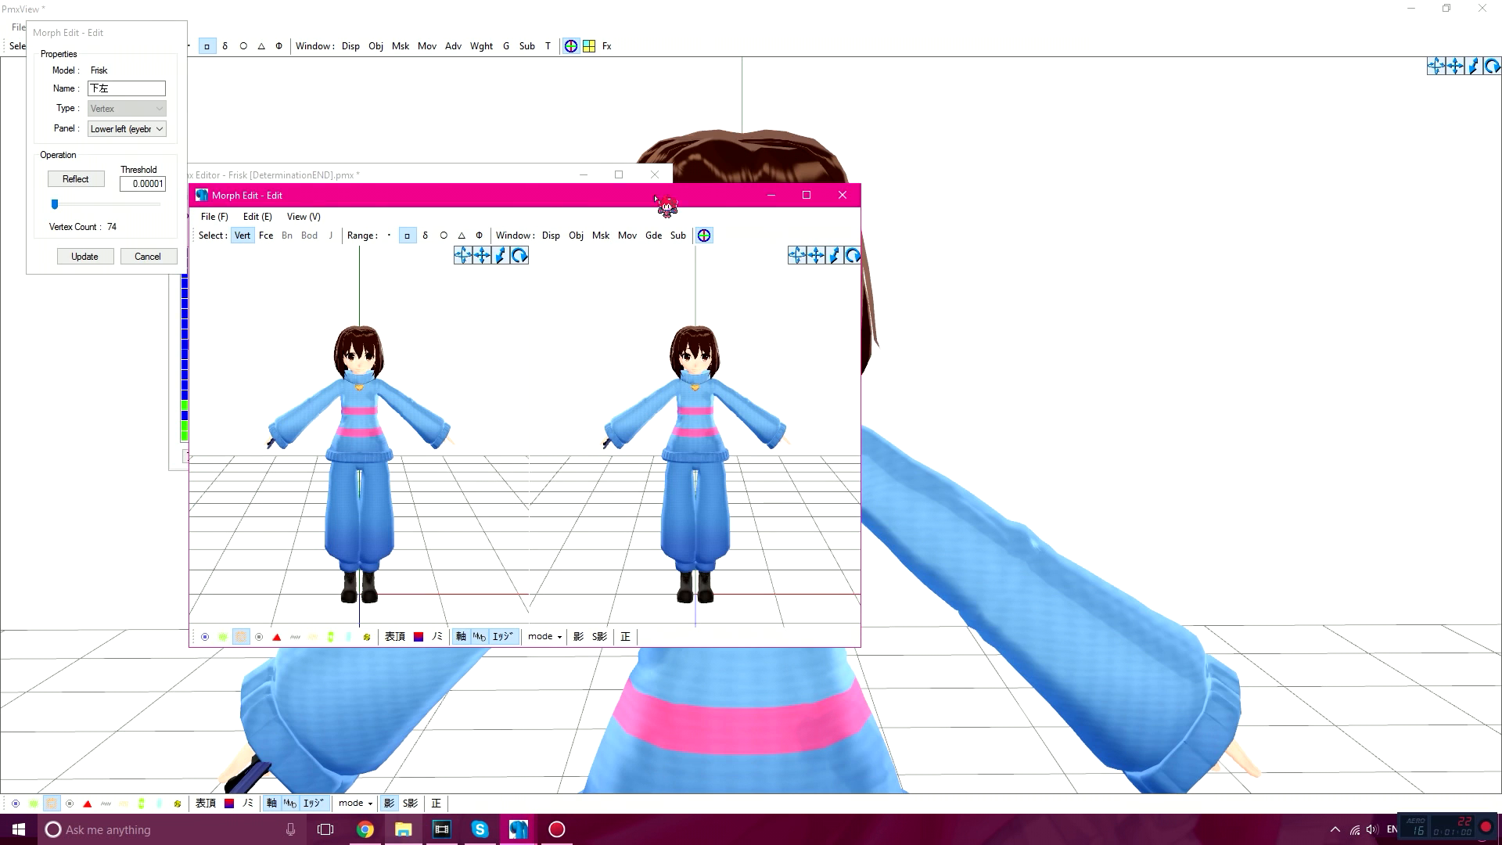
click(806, 194)
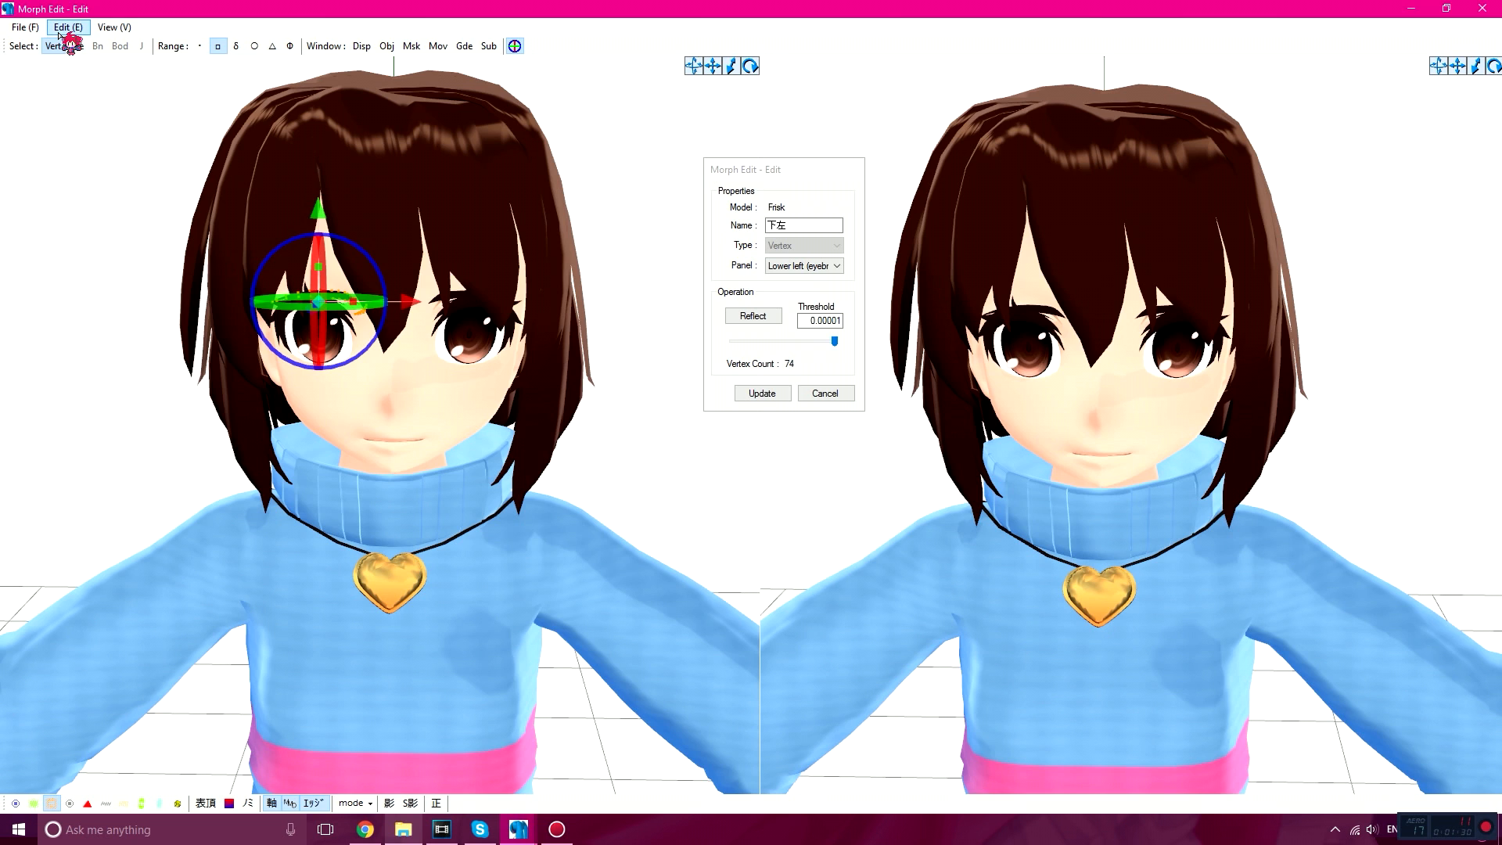
Initialize the right eyebrow's vertices, drop unmoved ones (74 to 37), and update the morph.
click(58, 27)
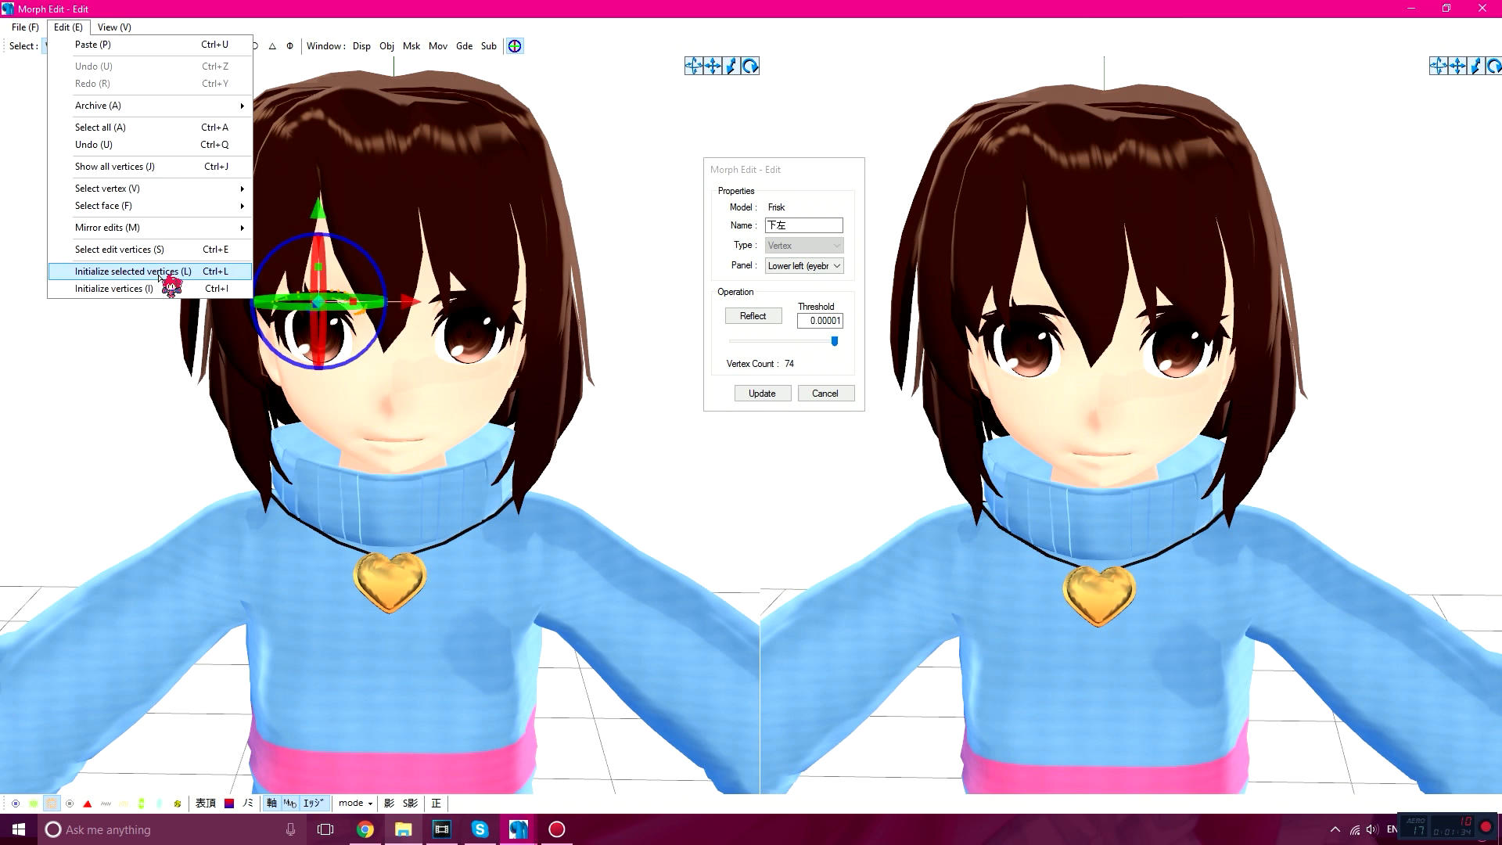
click(134, 271)
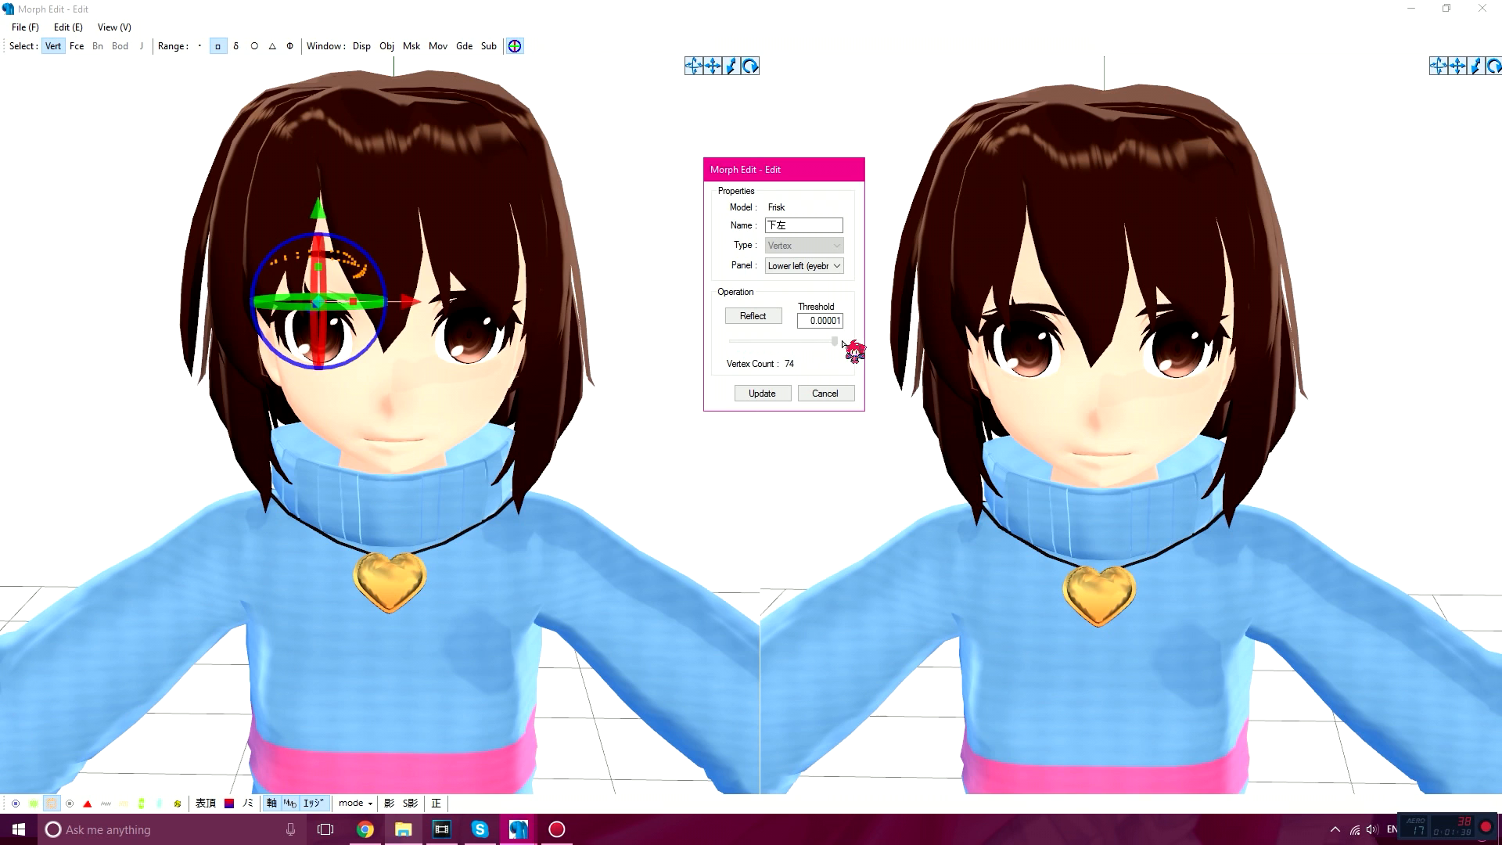
click(752, 316)
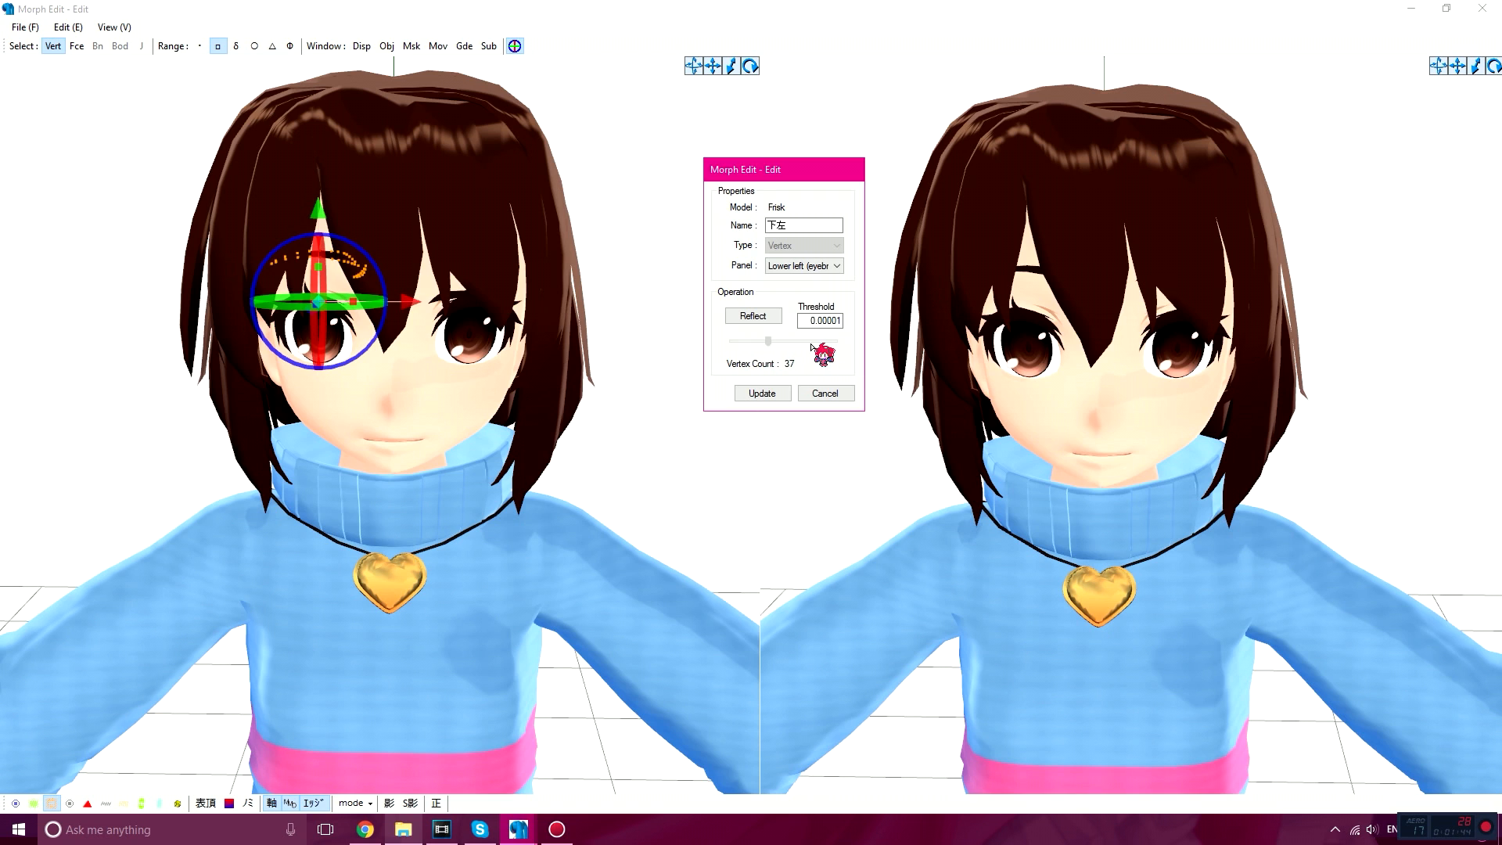
click(762, 393)
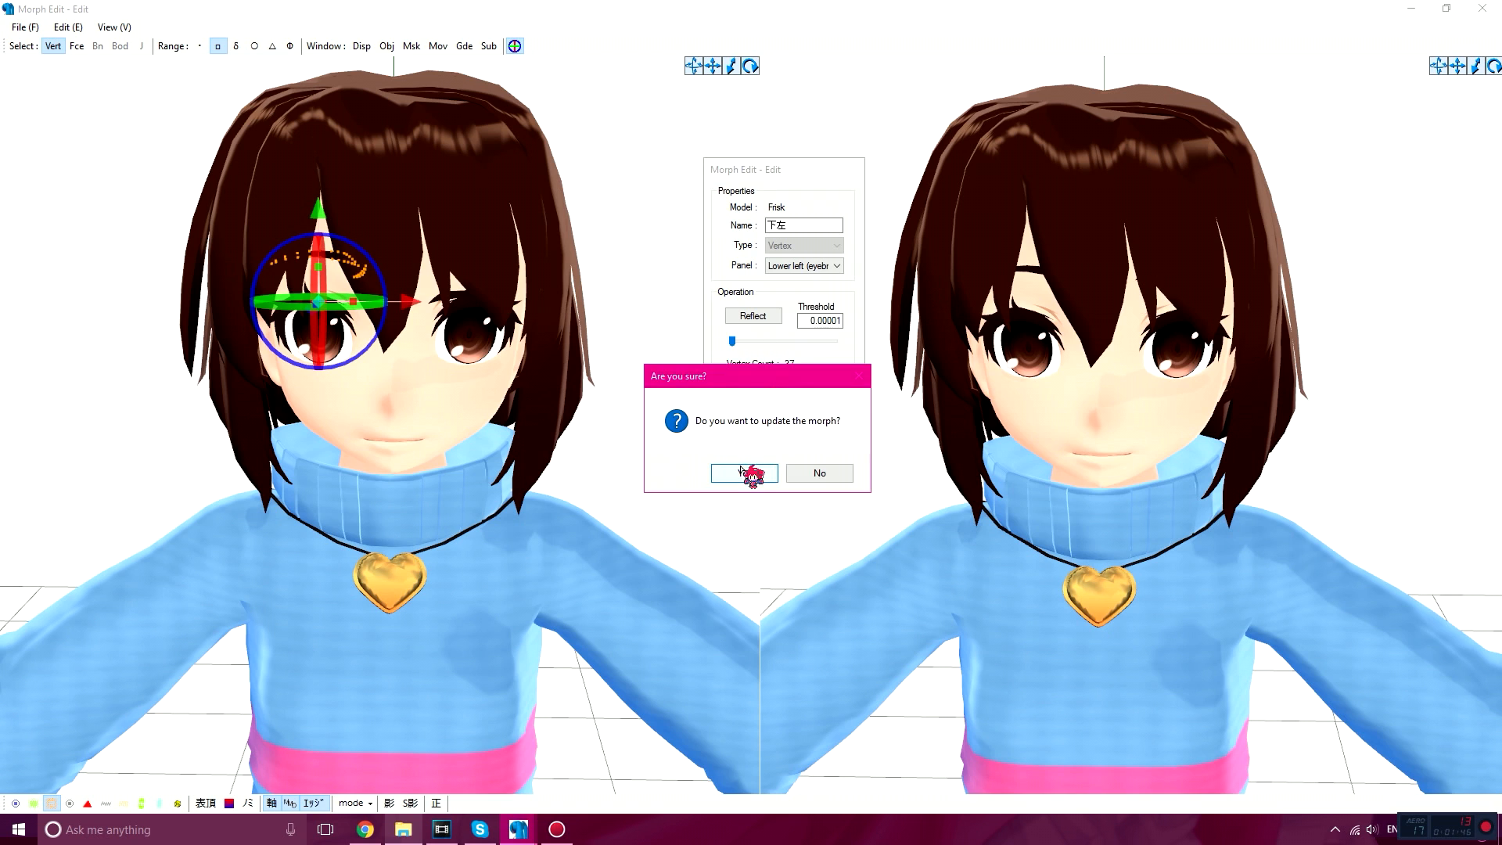
Confirm the morph update and select 下左 in Transform View's morph list for preview.
click(745, 473)
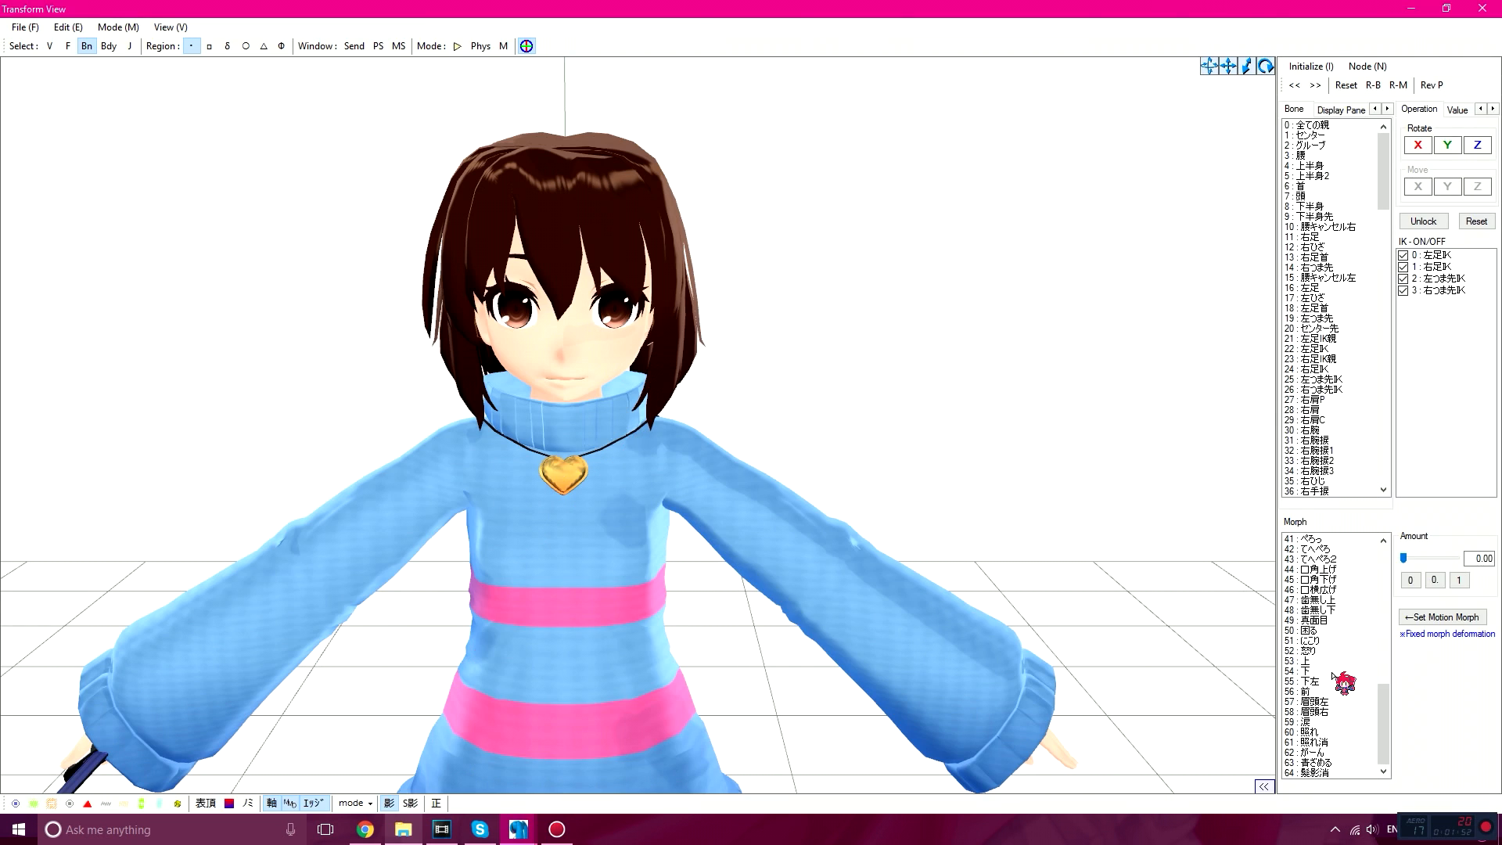
click(1321, 682)
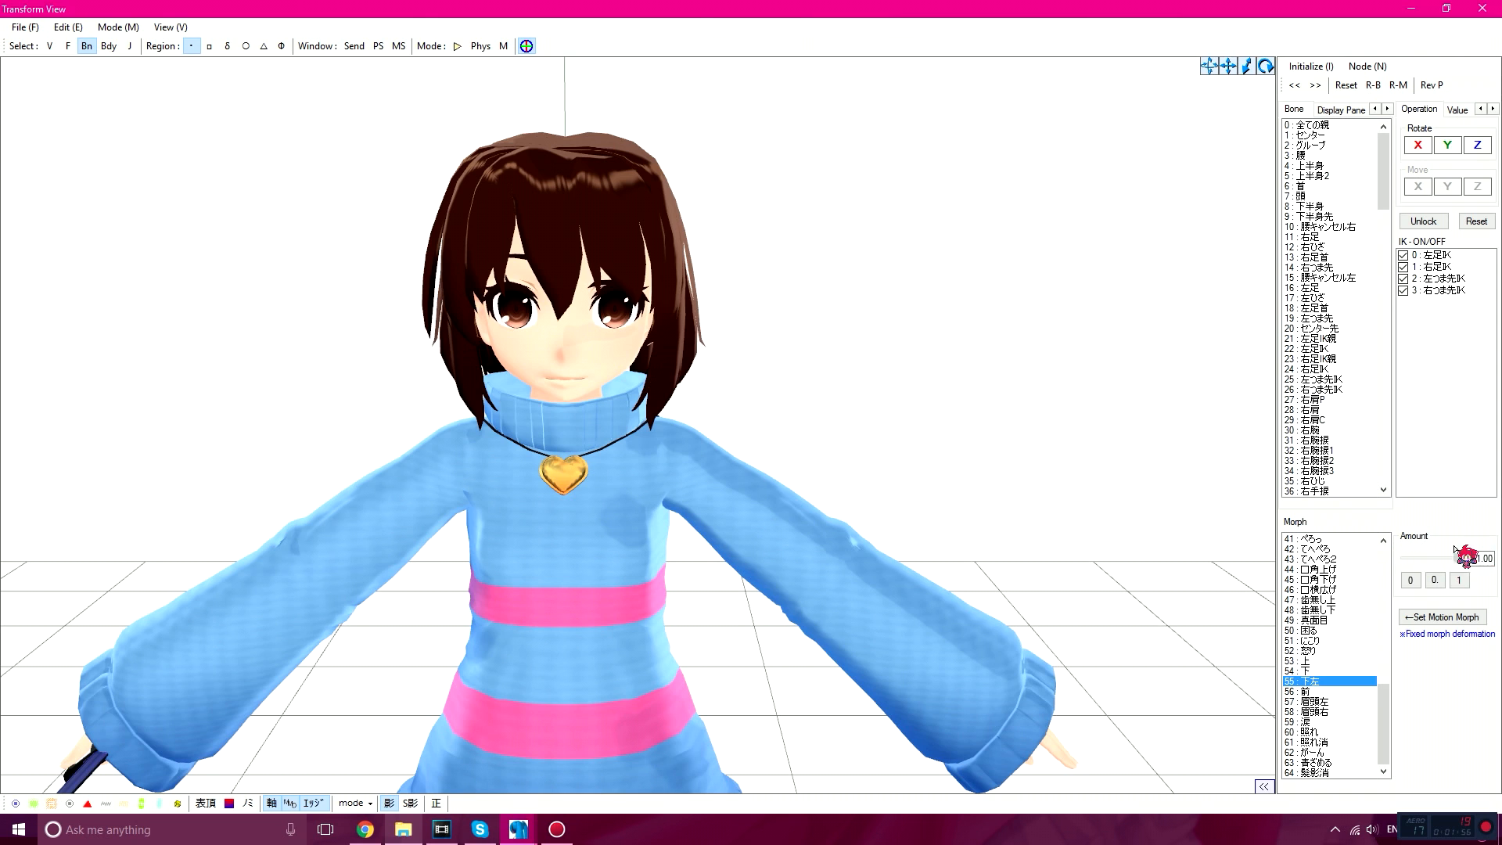